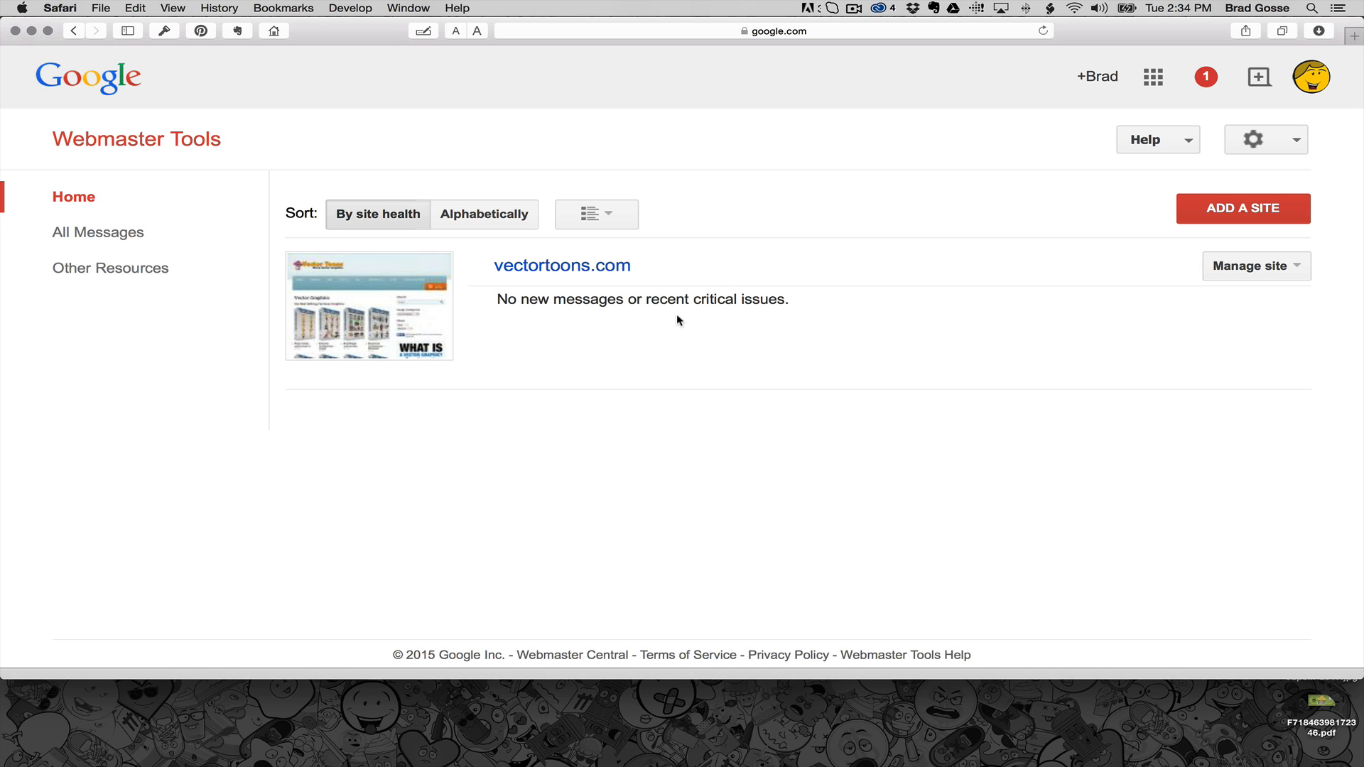
pyautogui.moveTo(562, 266)
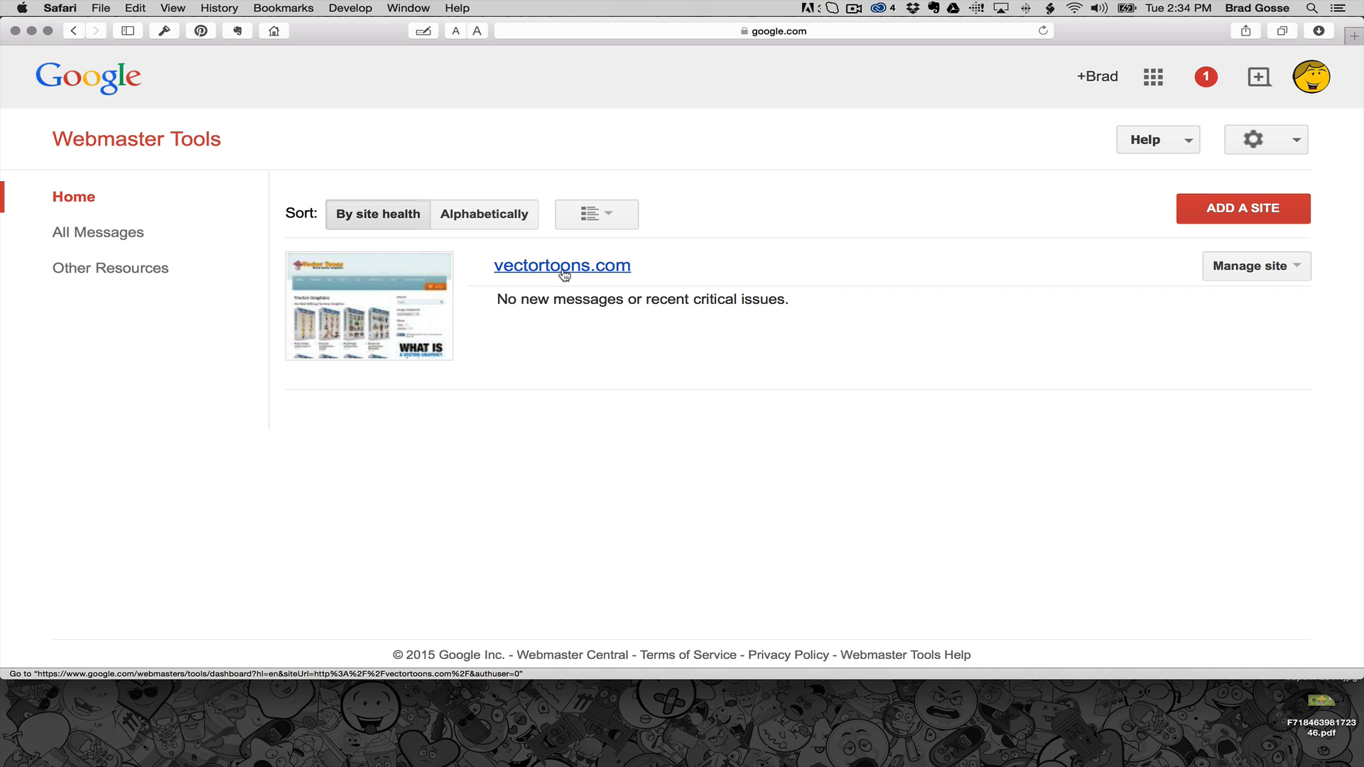
# Step: Open the vectortoons.com site dashboard from the Webmaster Tools home page
pyautogui.click(561, 266)
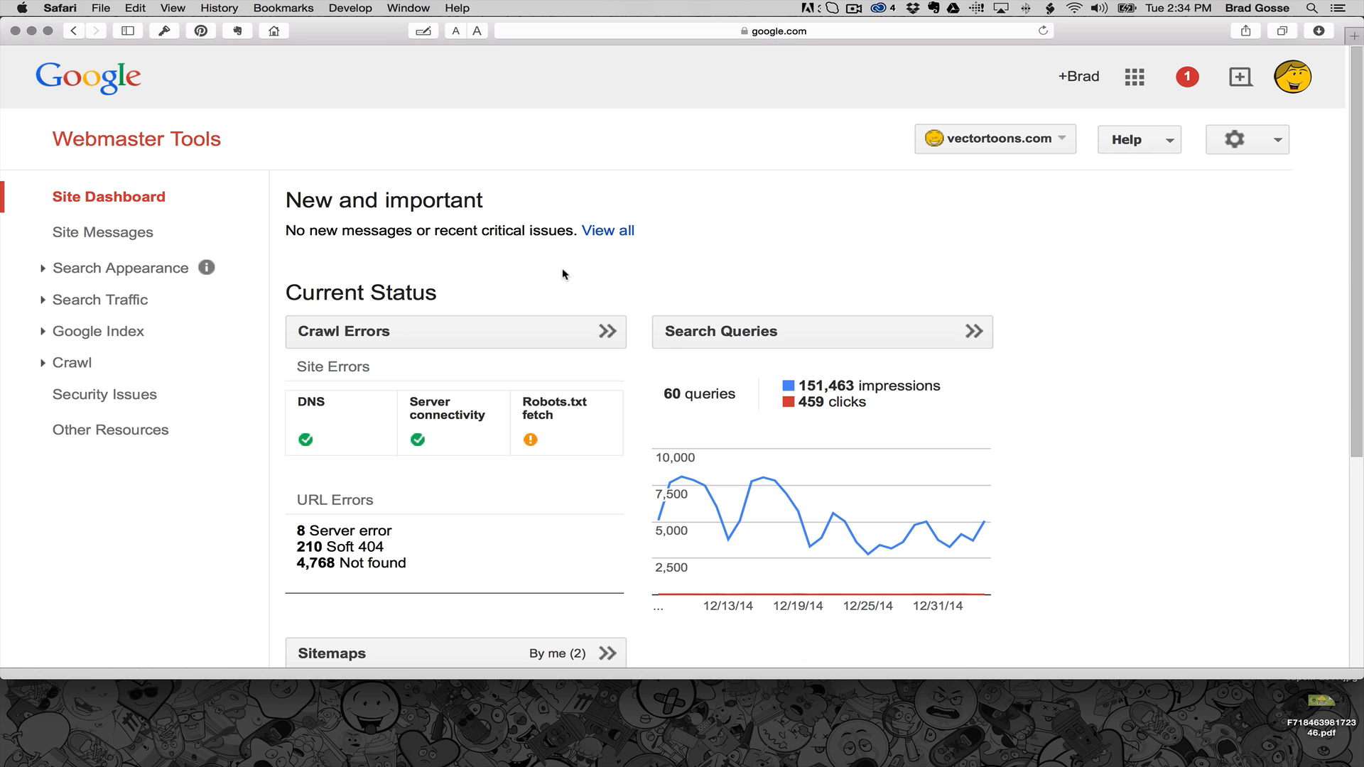
pyautogui.moveTo(712, 343)
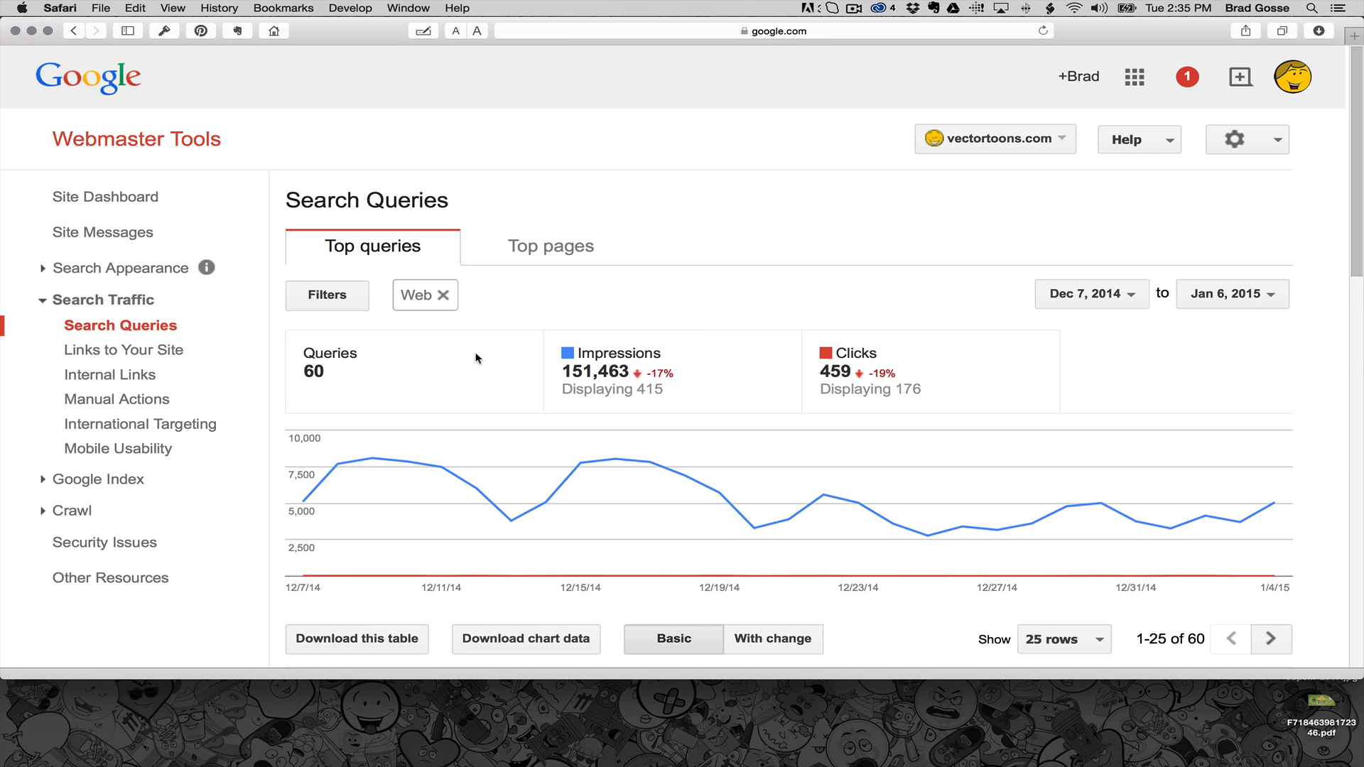
pyautogui.moveTo(407, 295)
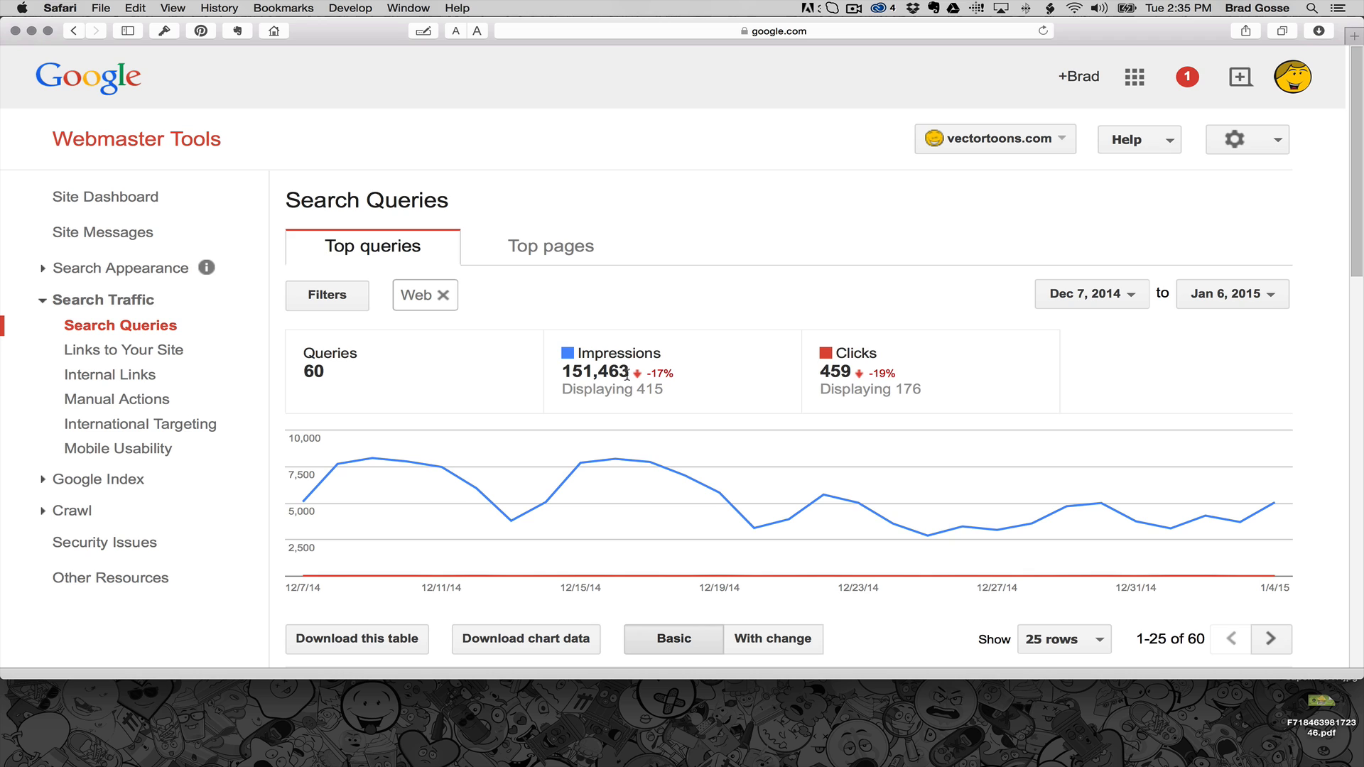
# Step: Filter the Search Queries report to Image search and apply it, showing 21,244 queries
pyautogui.click(327, 296)
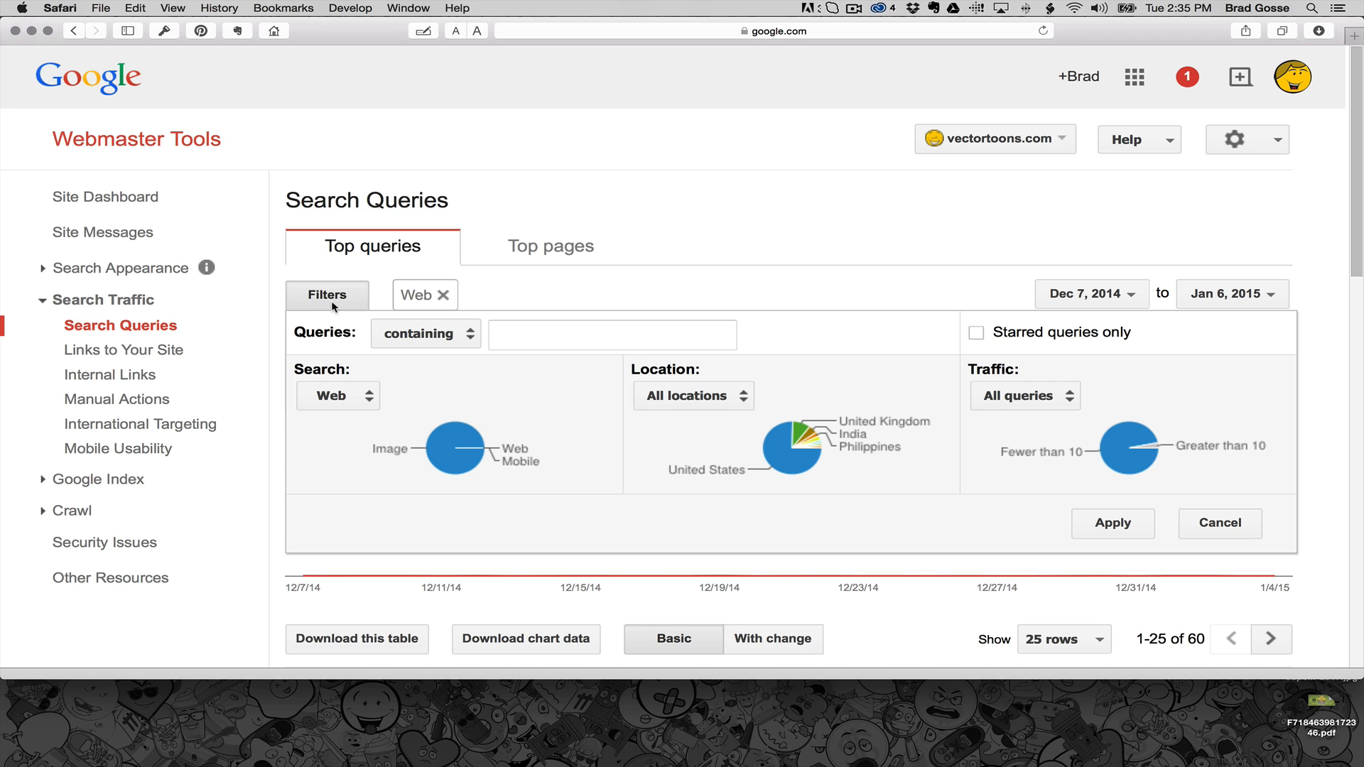
pyautogui.click(338, 396)
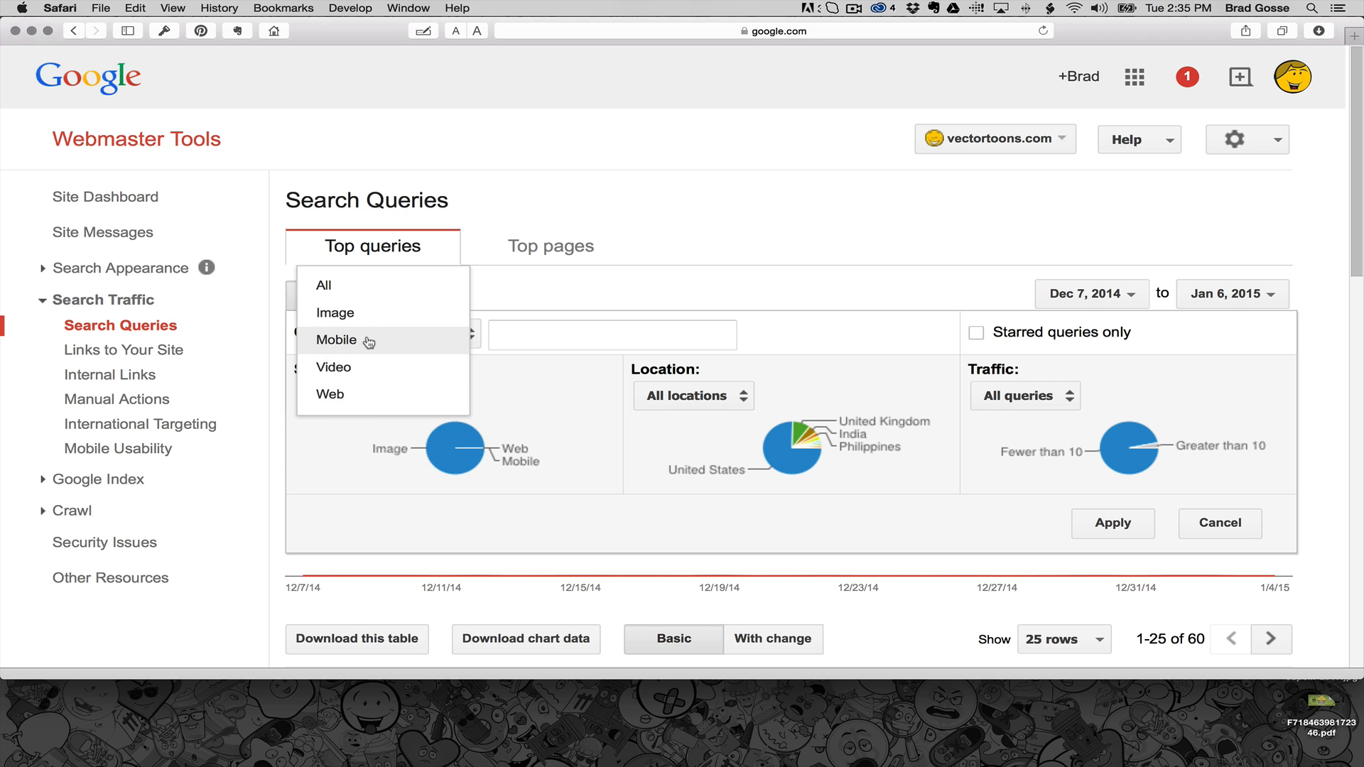
pyautogui.click(329, 393)
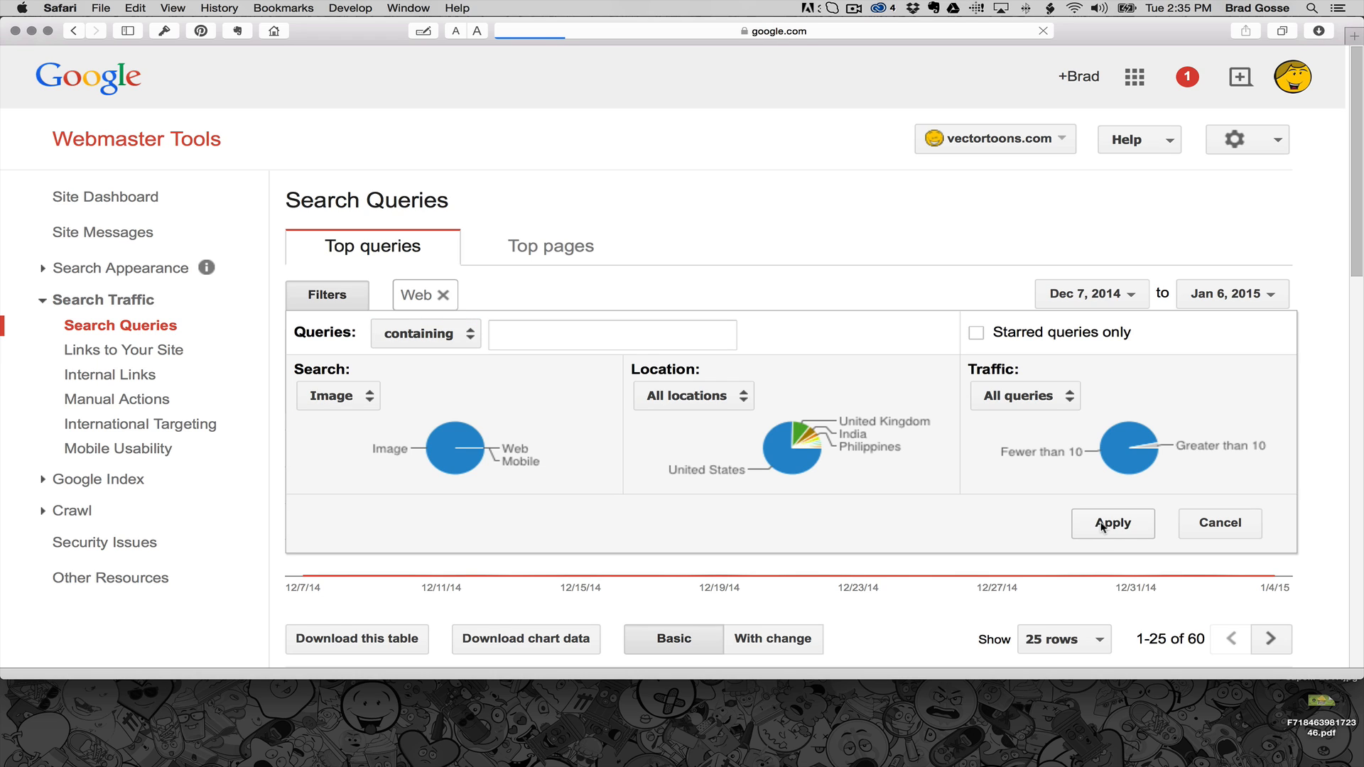
pyautogui.click(1111, 523)
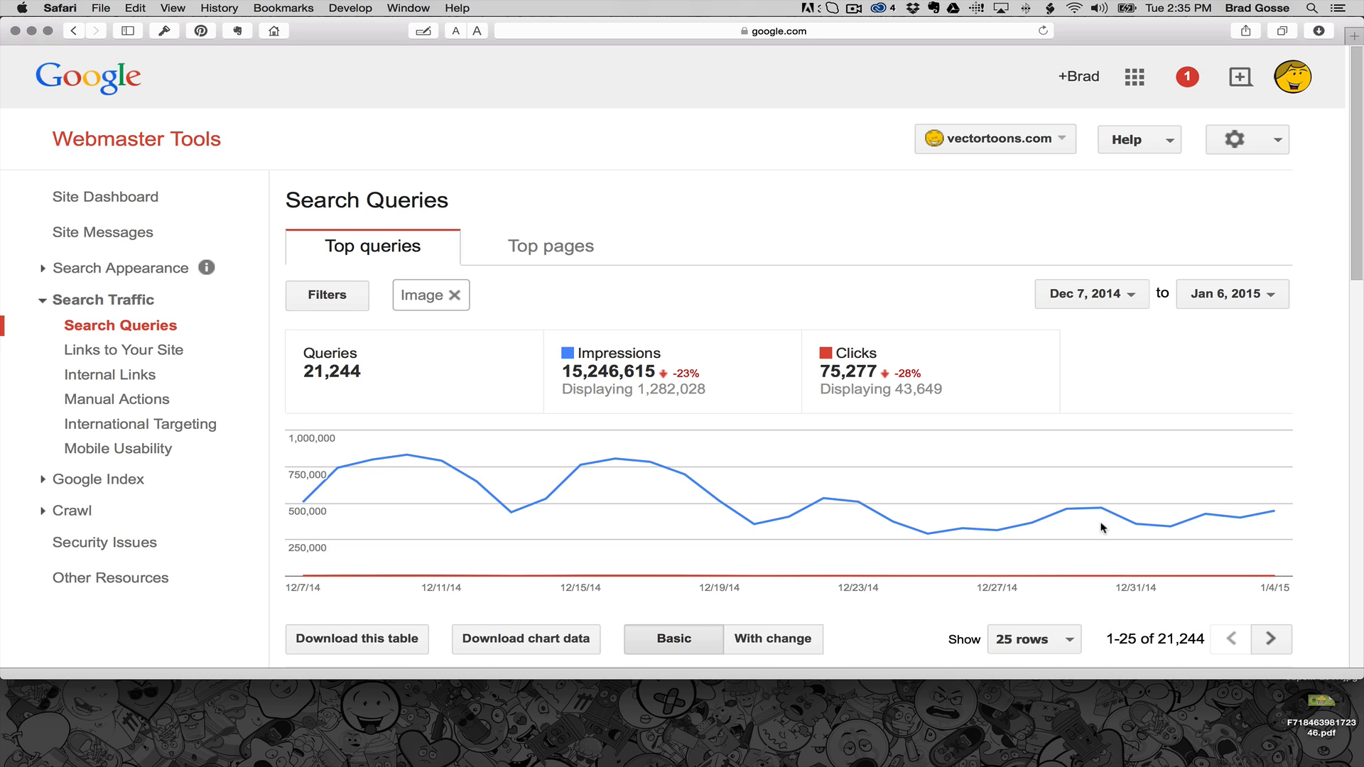
pyautogui.moveTo(1067, 509)
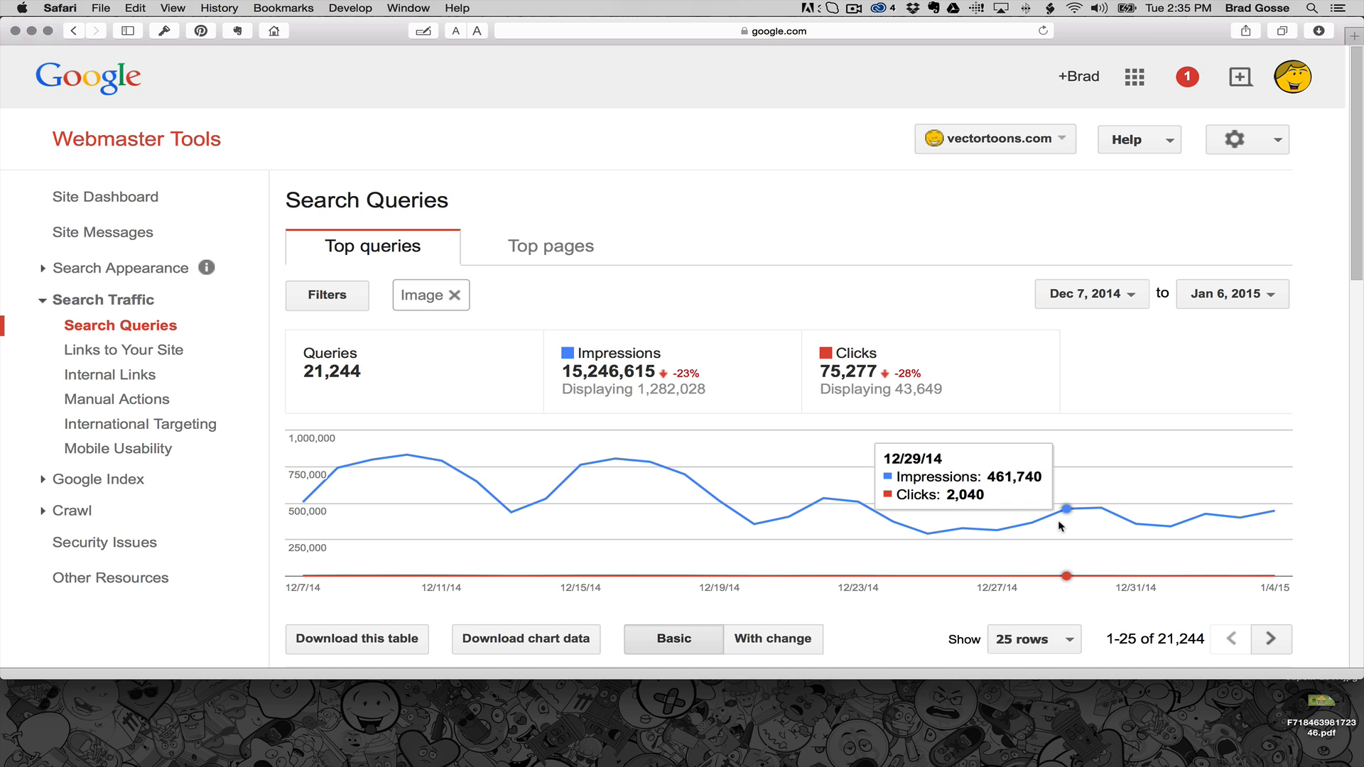
# Step: Open the Crawl > Sitemaps report listing 8,423 images submitted and 7,702 indexed
pyautogui.click(98, 488)
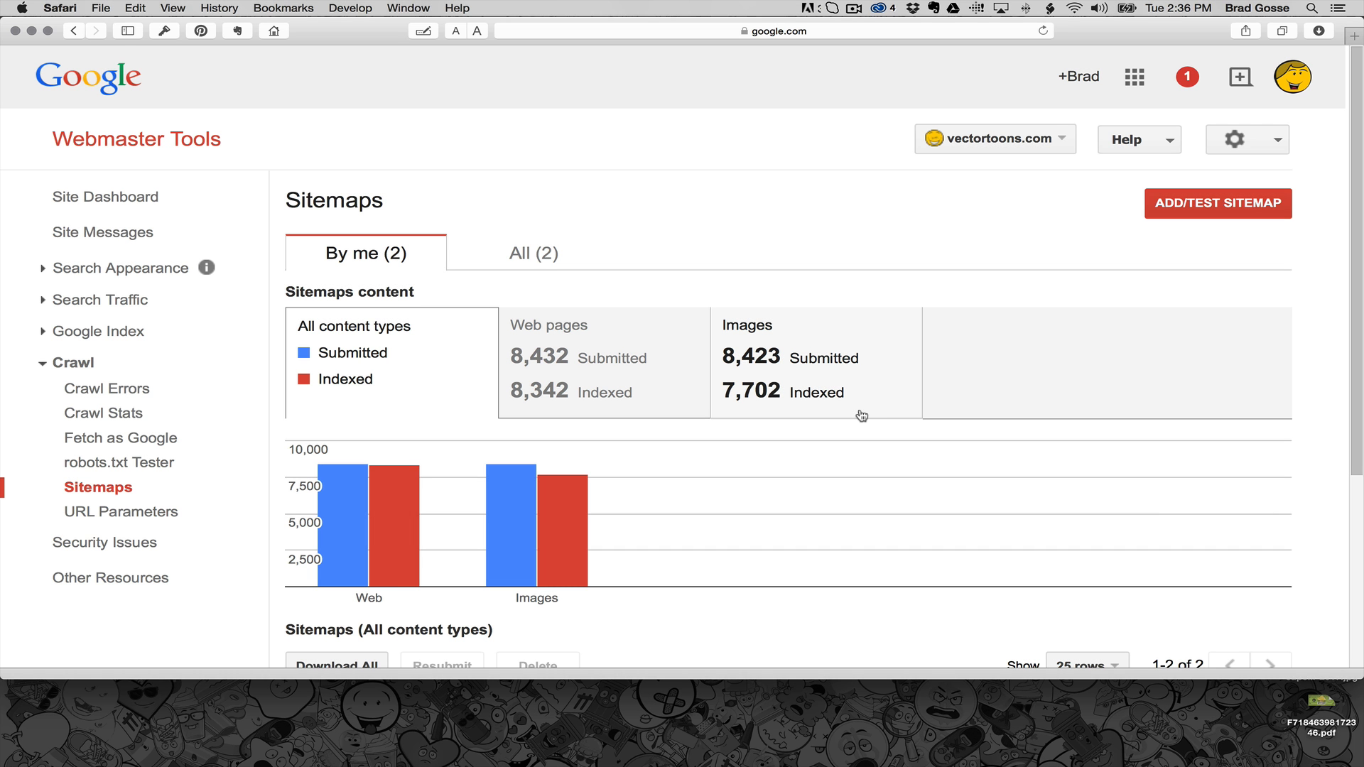
pyautogui.moveTo(744, 401)
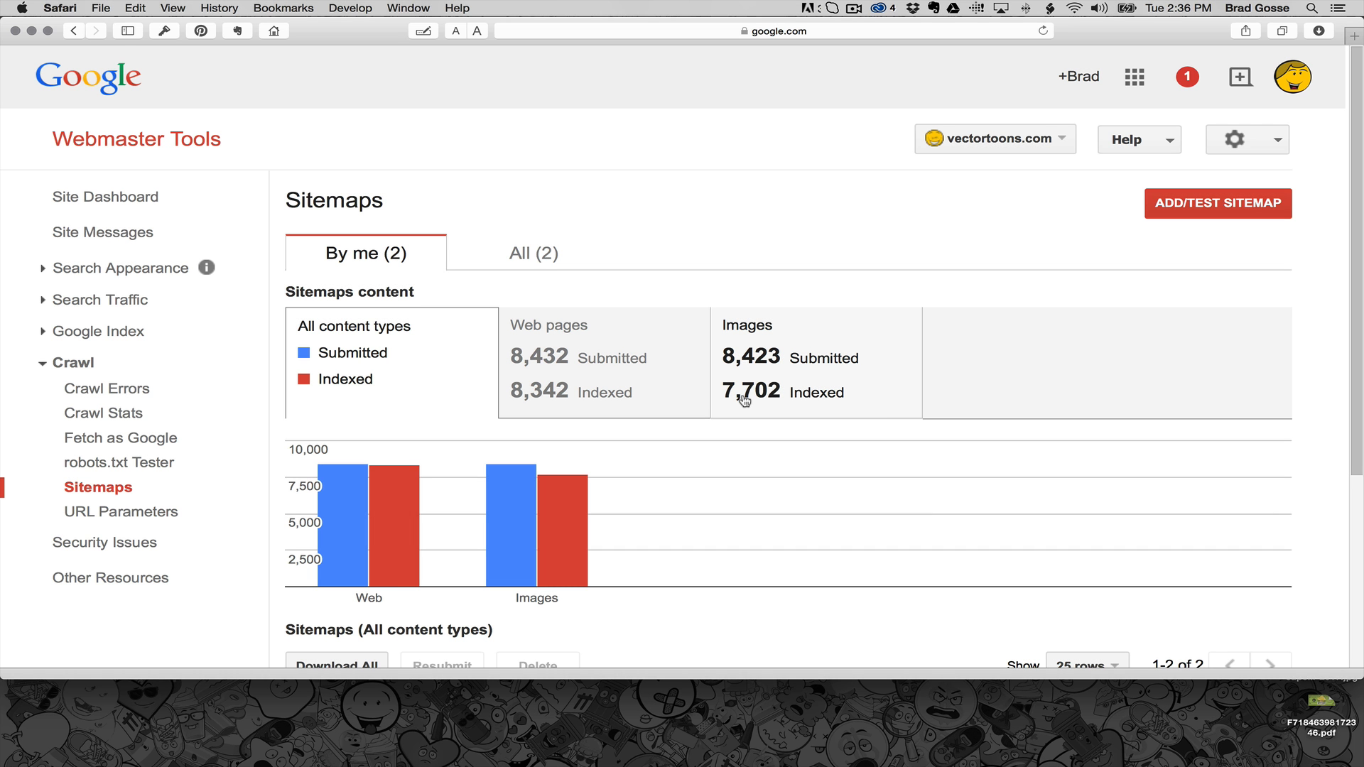
pyautogui.moveTo(763, 410)
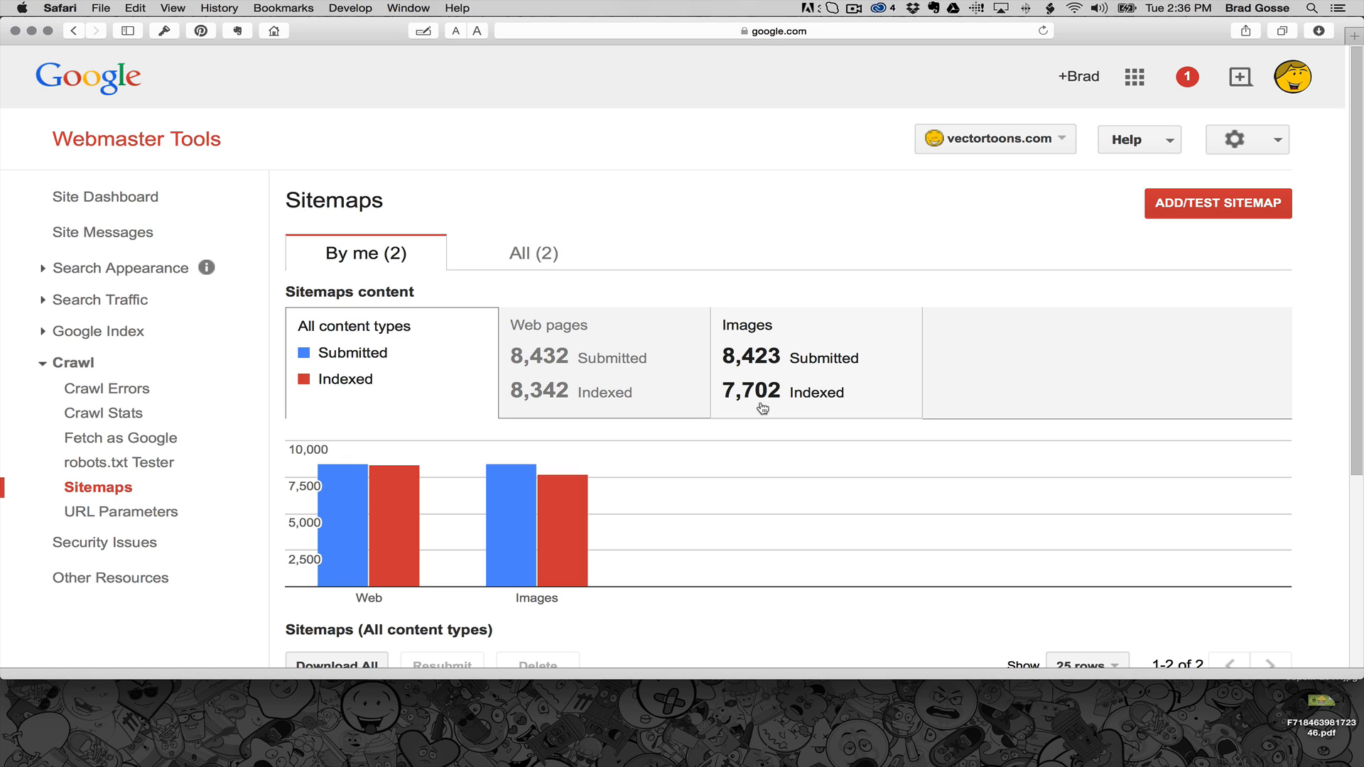